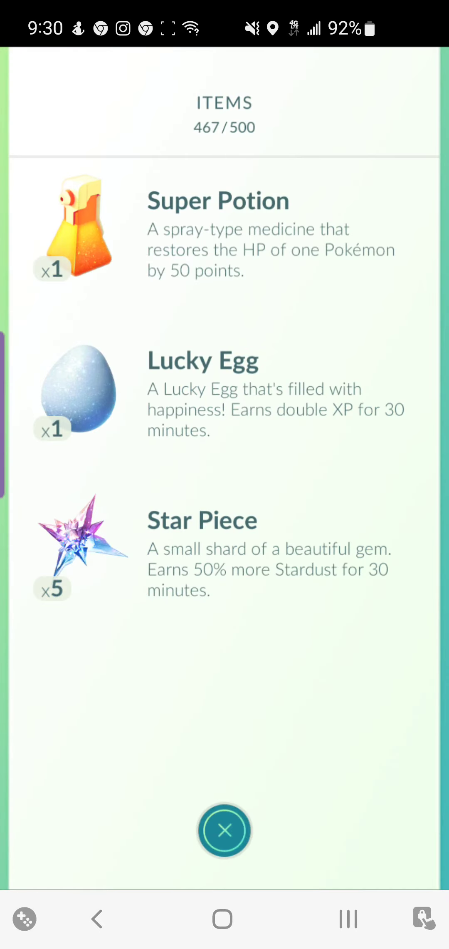
- Dismiss the received items and fight Tyranitar with Breloom, dropping its CP from 2840 to 2075
left_click(72, 236)
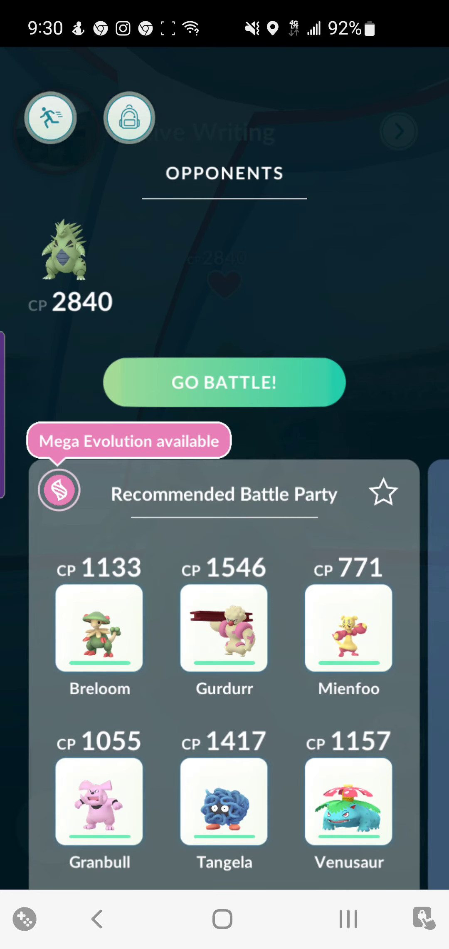
left_click(224, 382)
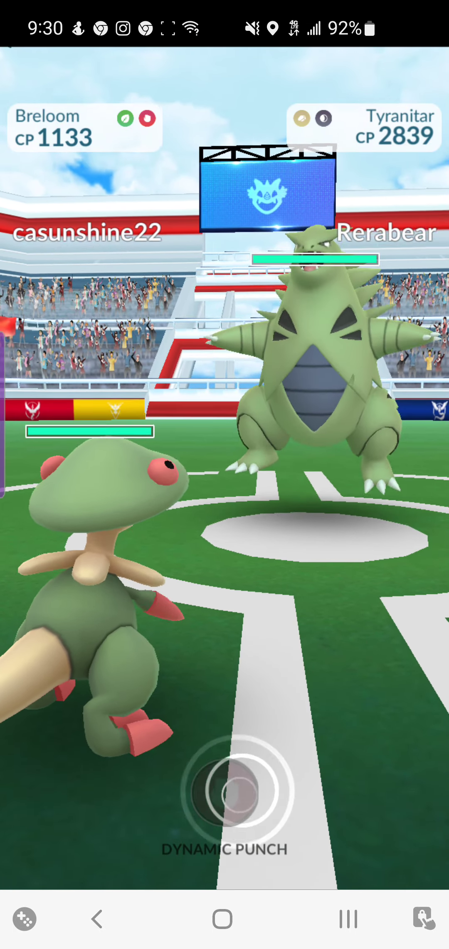
left_click(225, 790)
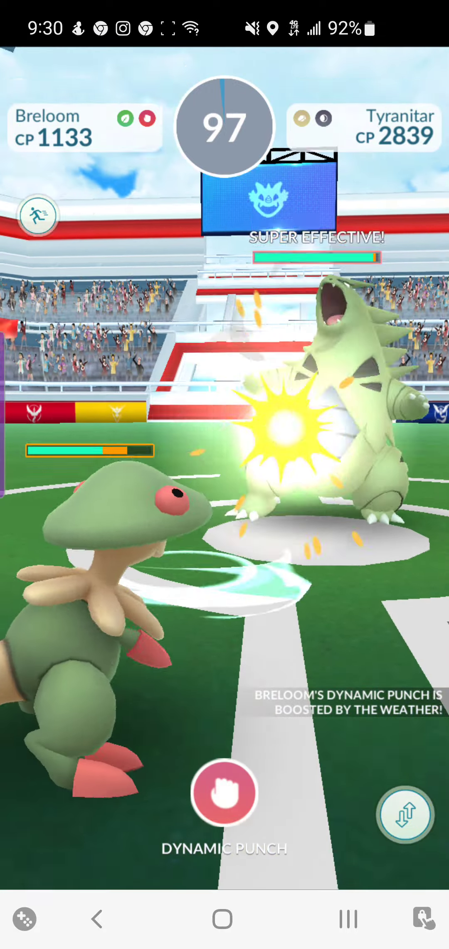
left_click(224, 793)
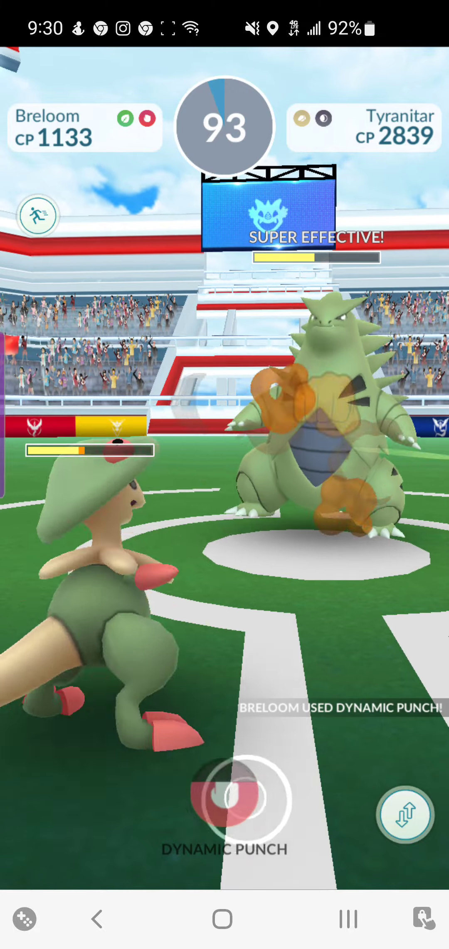
left_click(225, 800)
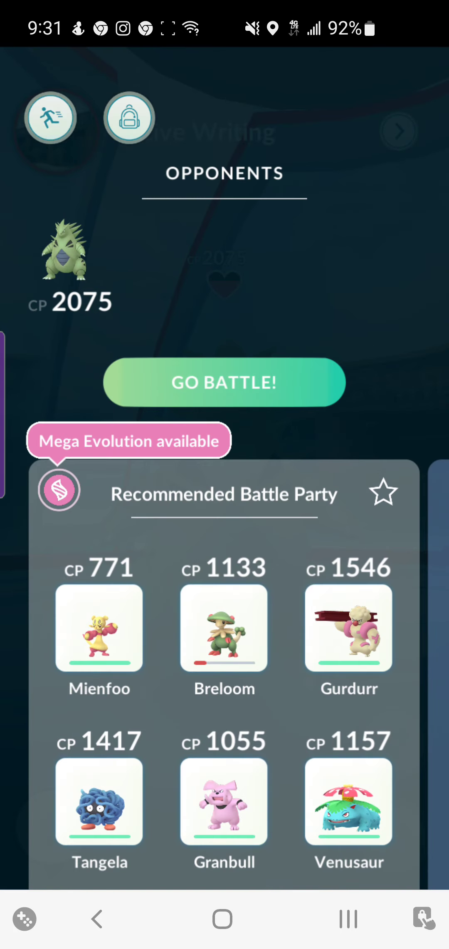
- Start a second battle and attack Tyranitar with Mienfoo's Low Sweep, dropping it to CP 1311
left_click(224, 382)
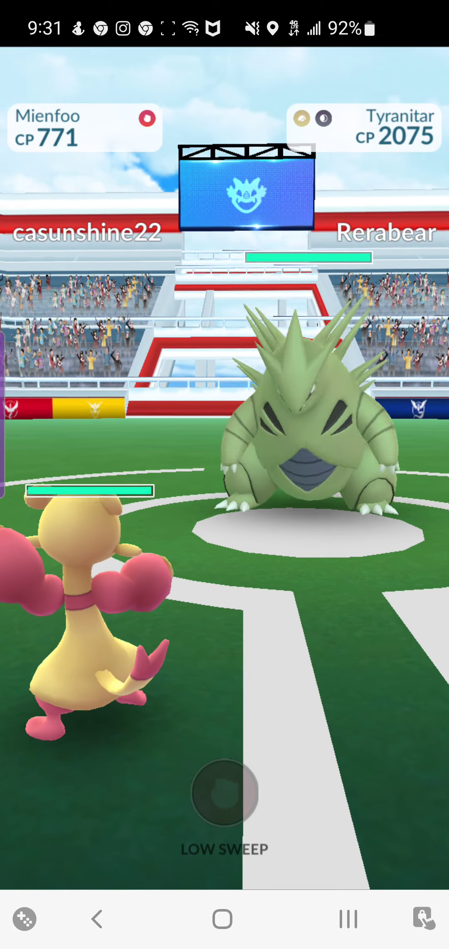
left_click(225, 793)
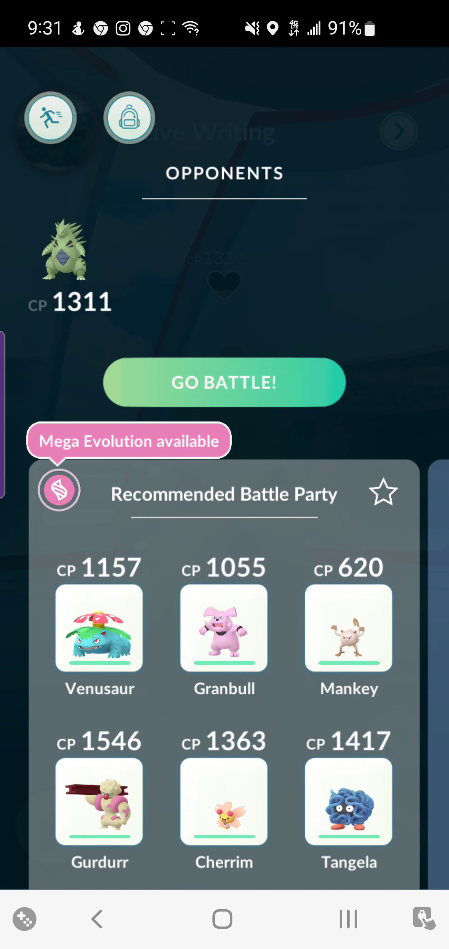
- Battle the CP 1310 Tyranitar with Venusaur, finishing it with Solar Beam
left_click(224, 382)
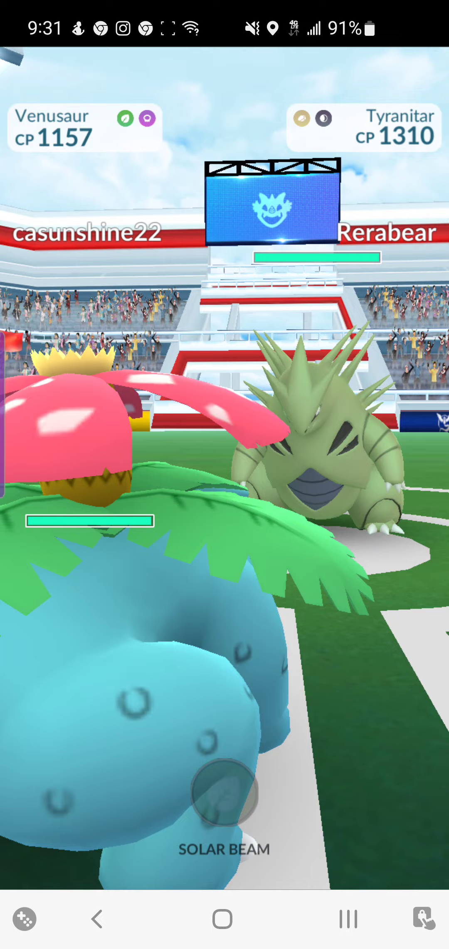
left_click(224, 798)
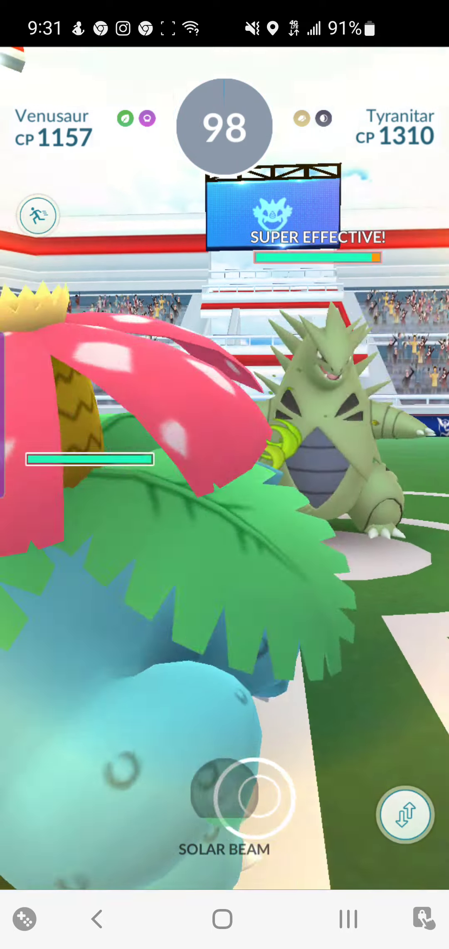
left_click(224, 797)
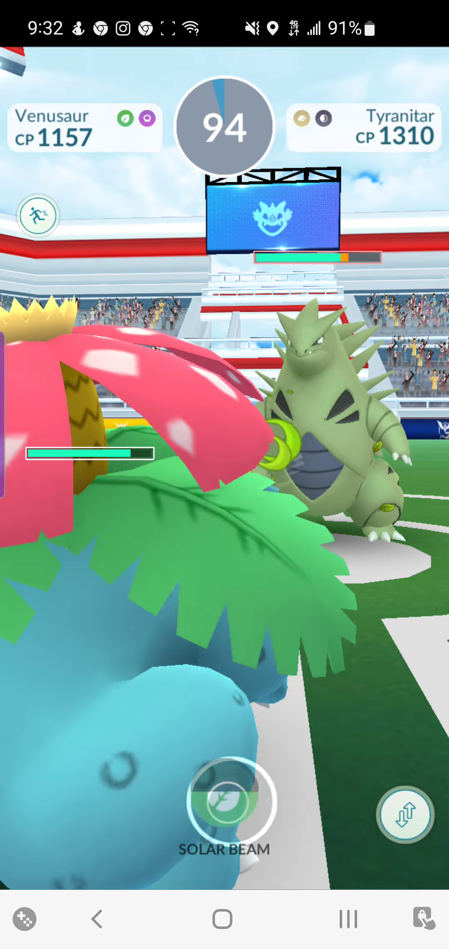
left_click(225, 799)
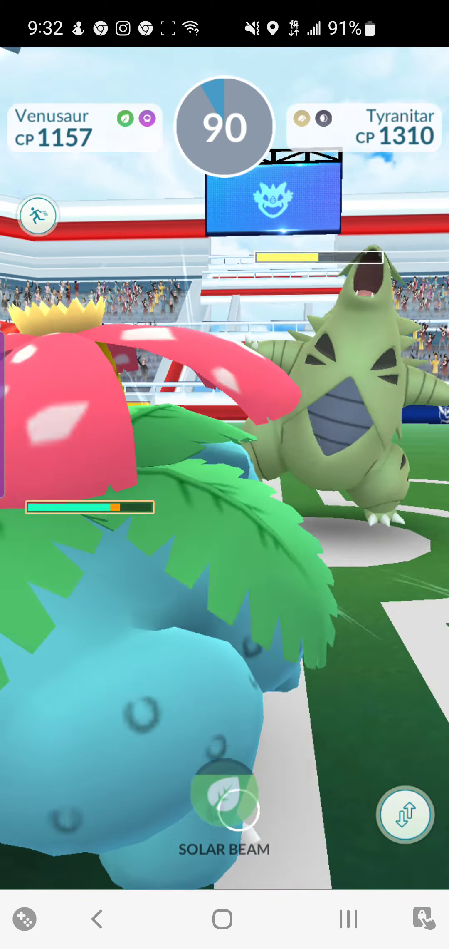
left_click(225, 790)
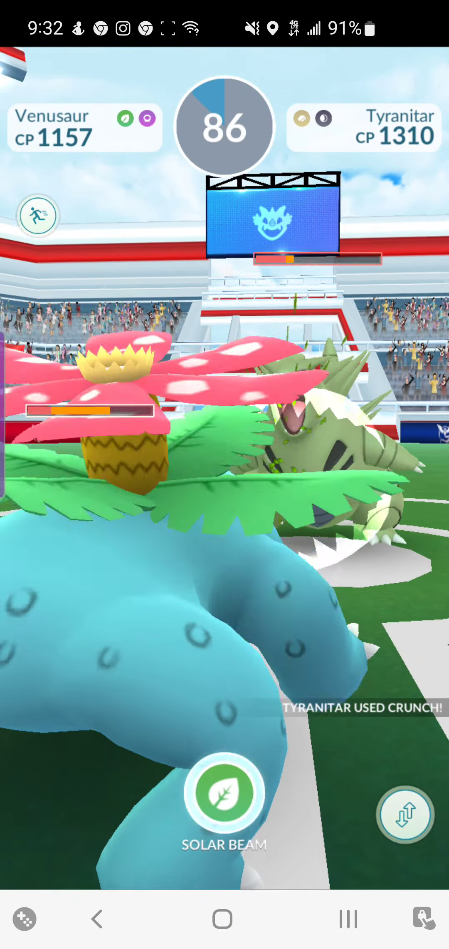
left_click(224, 793)
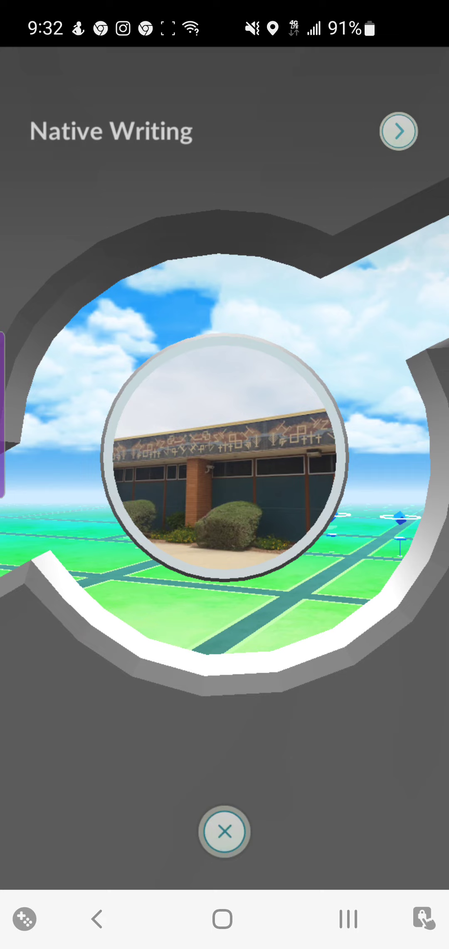
- Place the CP 1186 Gloom in the empty Native Writing gym, then exit the gym
left_click(224, 456)
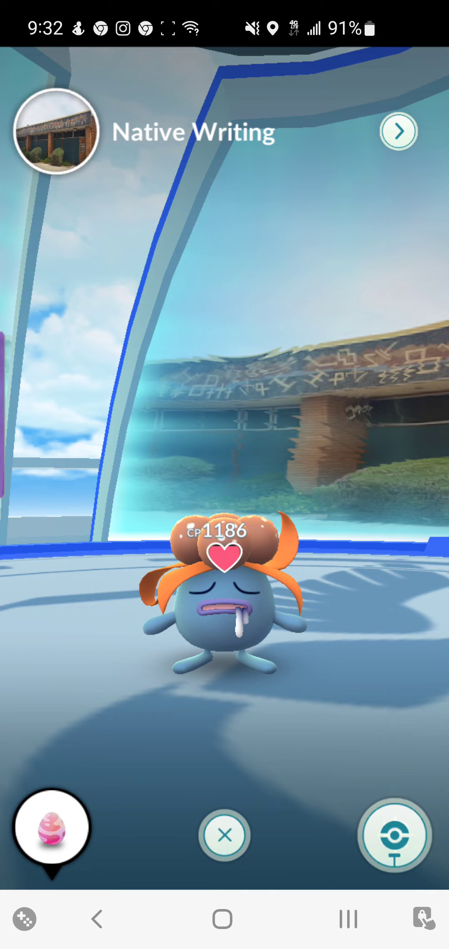
left_click(225, 835)
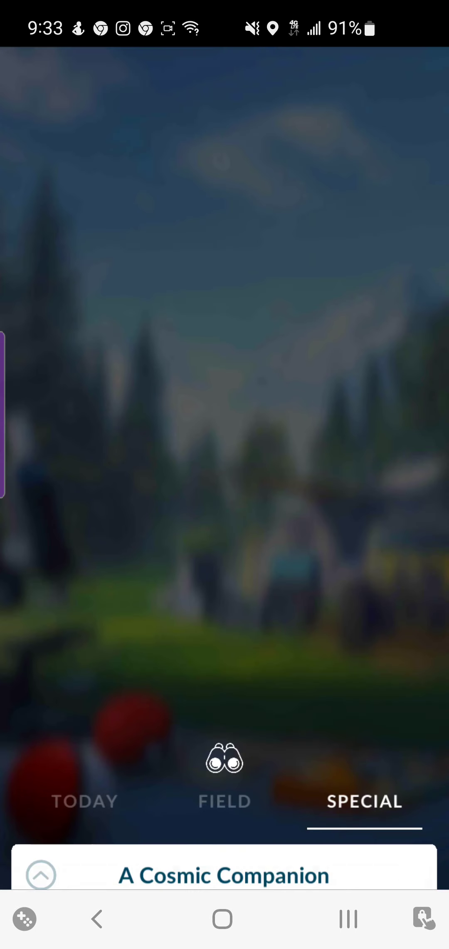
- Claim the A Poni Adventure reward and catch its Pokémon with a Great Throw
left_click(41, 875)
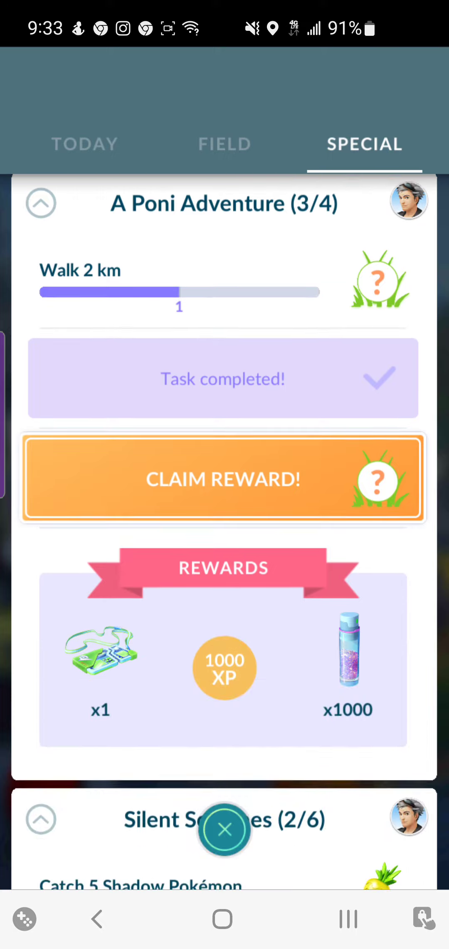
left_click(223, 478)
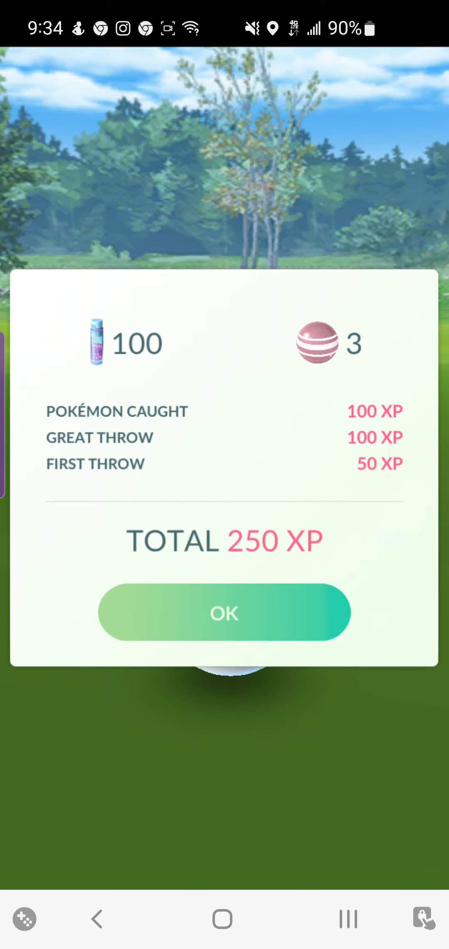
- Close the catch summary to return to the special research list
left_click(224, 612)
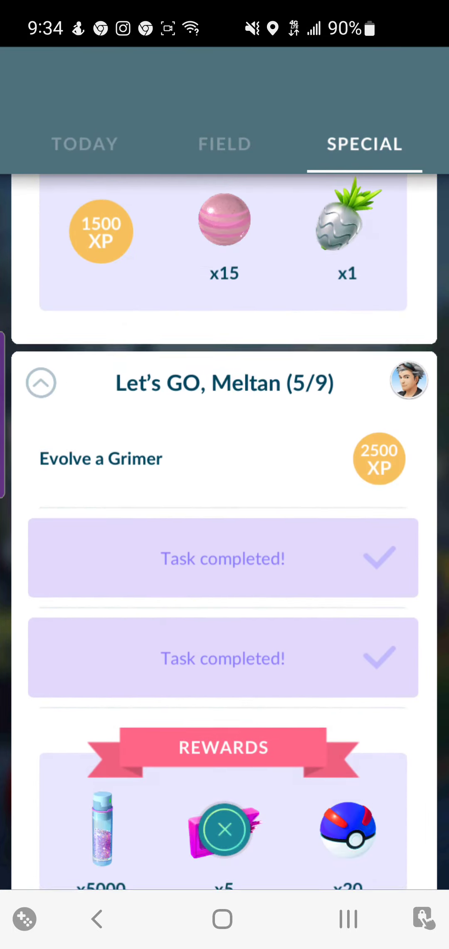
- Scroll and close the research list, then tap the wild Phanpy on the map
scroll("down", 3)
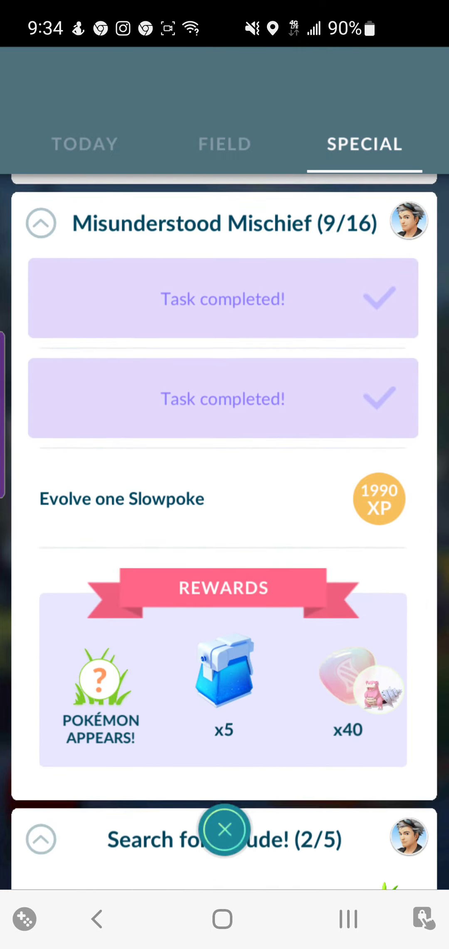
scroll("down", 3)
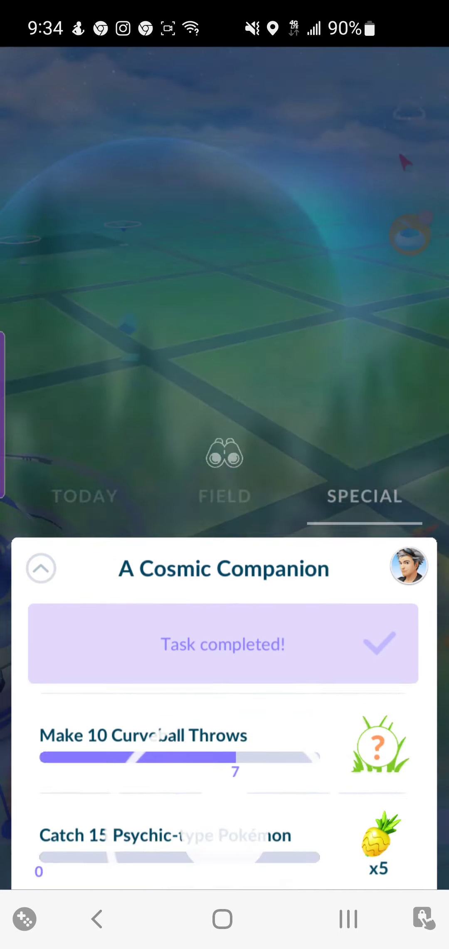
left_click(40, 567)
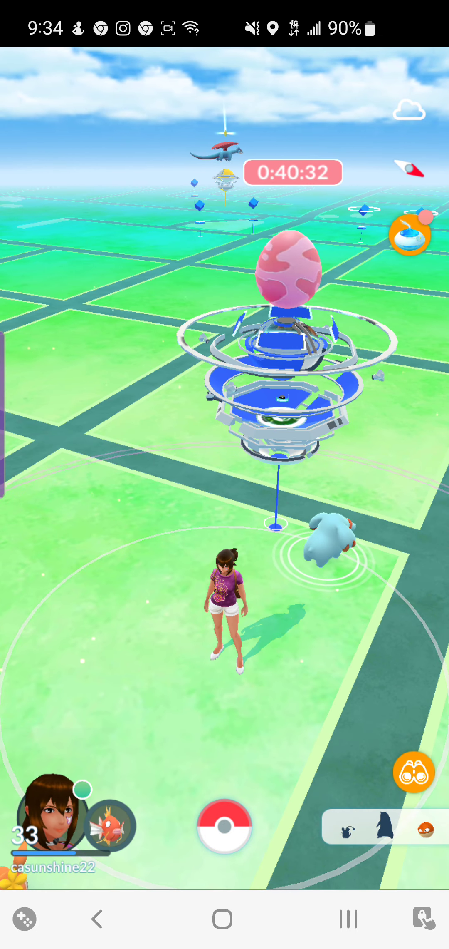
left_click(330, 541)
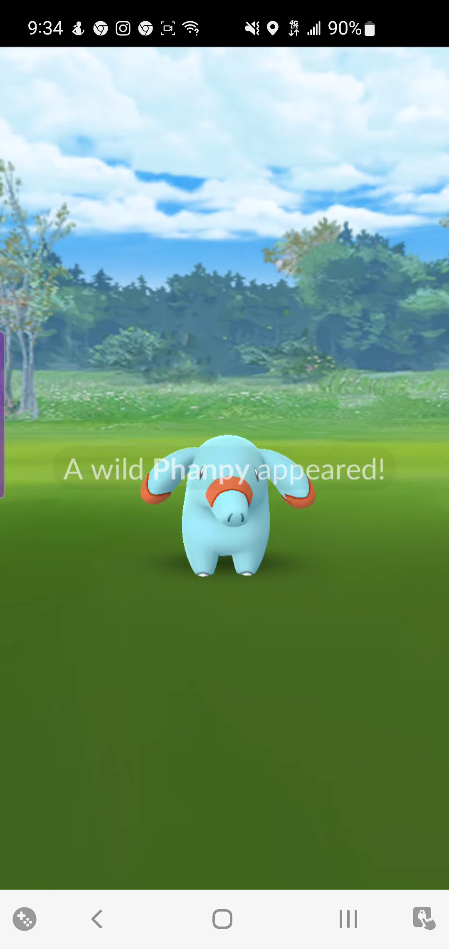